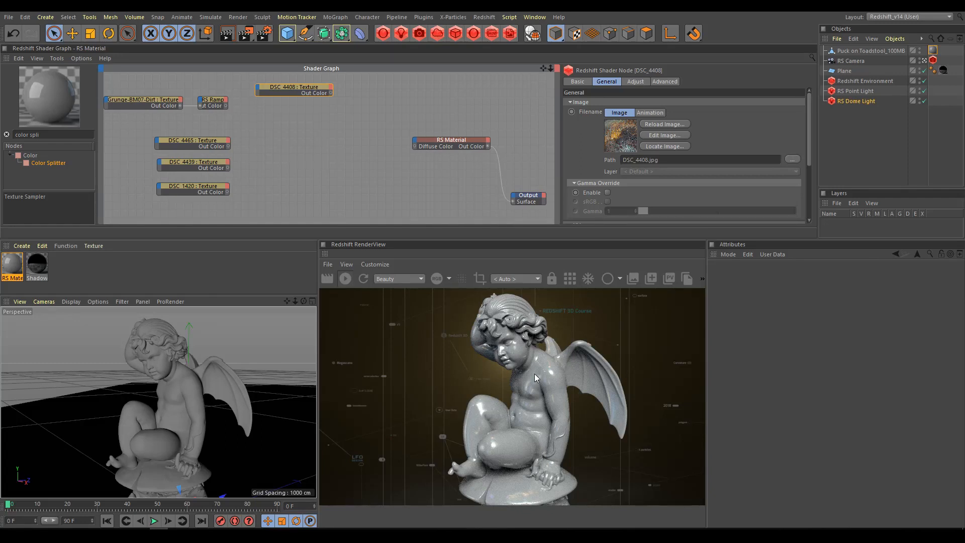
Wire the DSC_4408 texture's Out Color into the RS Material's Diffuse Color
click(294, 86)
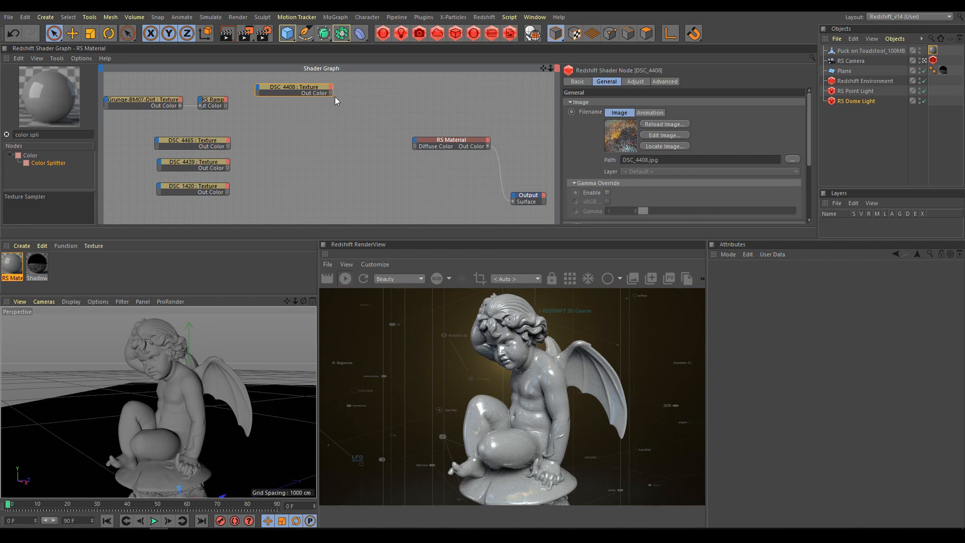
drag(330, 93, 413, 147)
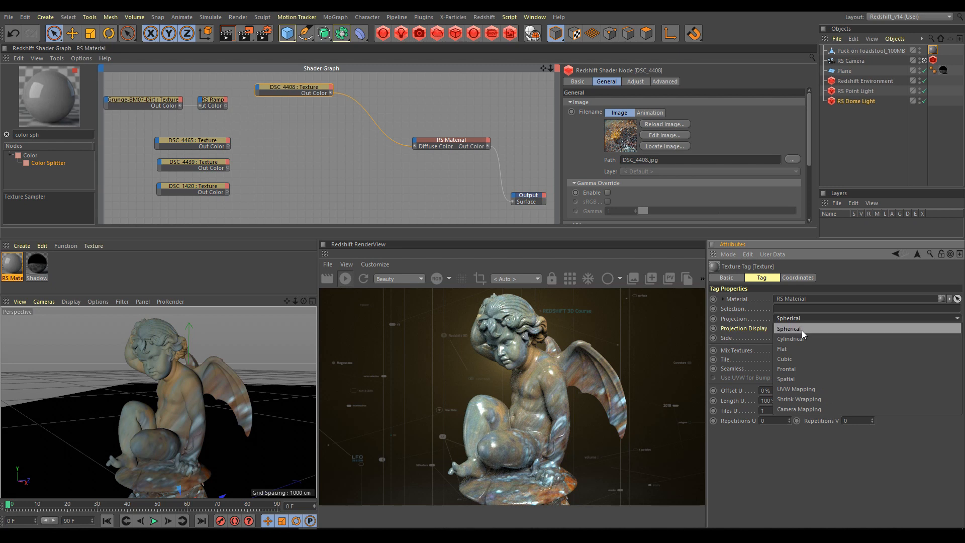
Switch the texture tag projection to Cylindrical, then to Flat
click(794, 339)
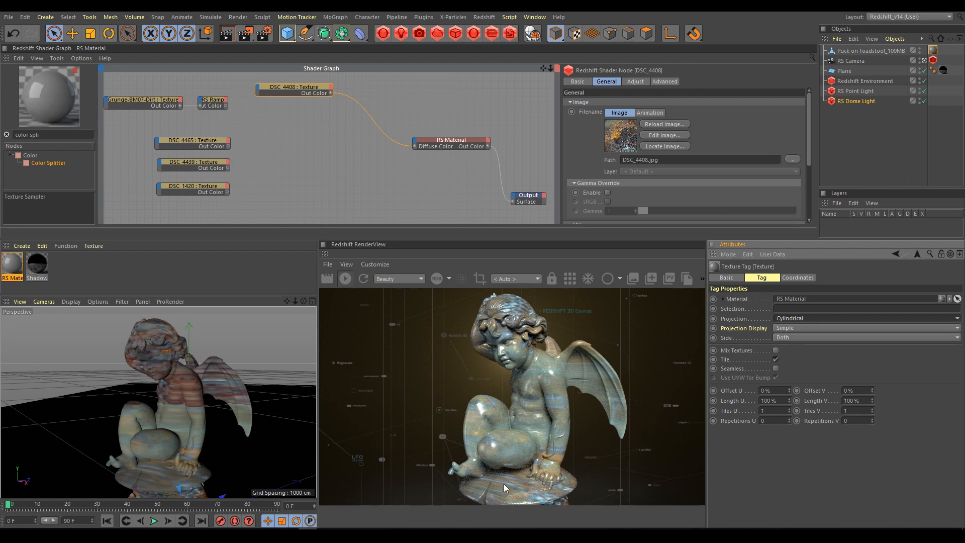
click(865, 319)
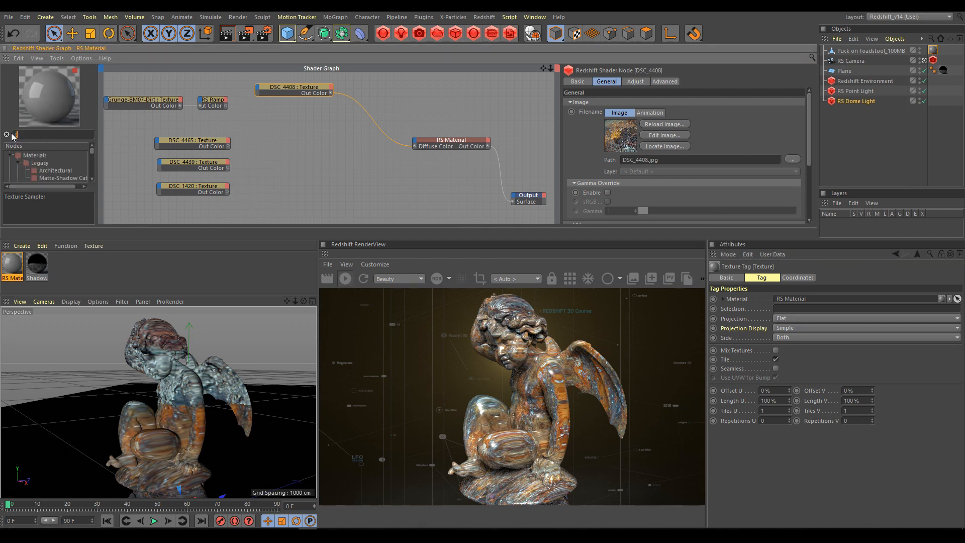
Find 'trip' in the node browser and place a TriPlanar node feeding Diffuse Color
text(trip)
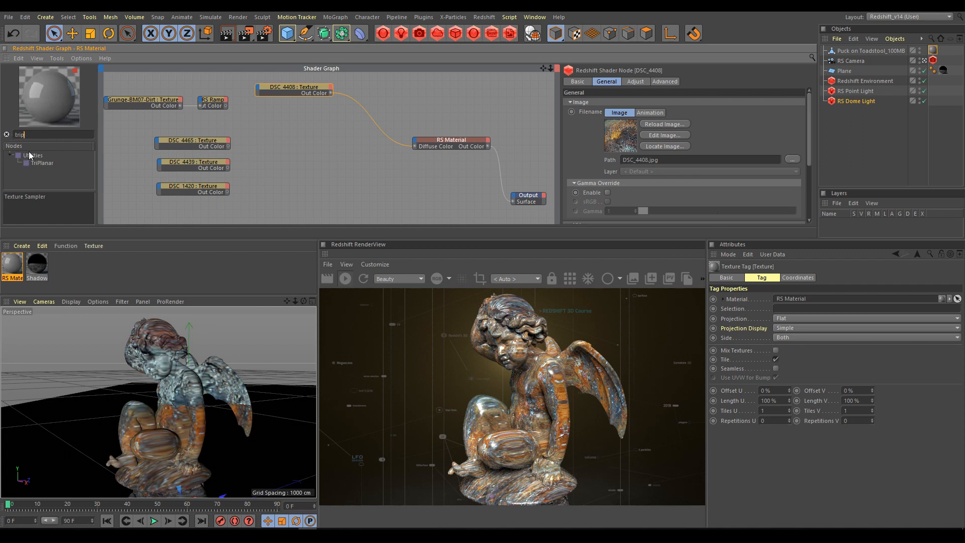
click(42, 163)
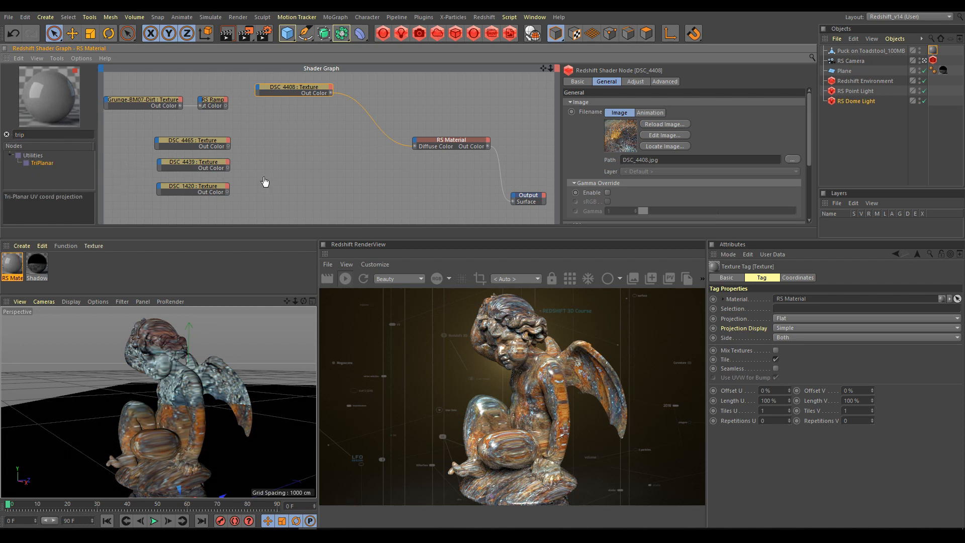
click(306, 172)
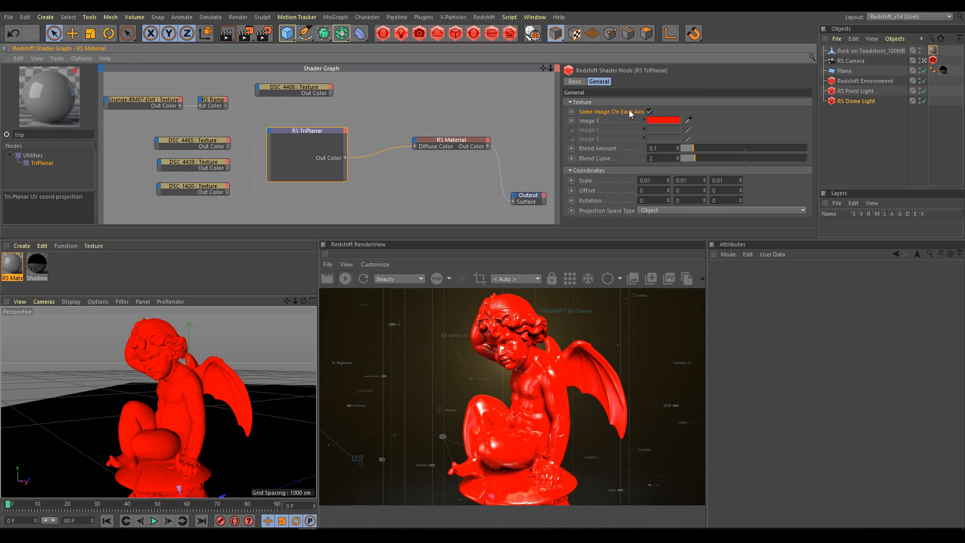
Uncheck Same Image On Each Axis so X, Y, Z use red, green and blue
click(650, 112)
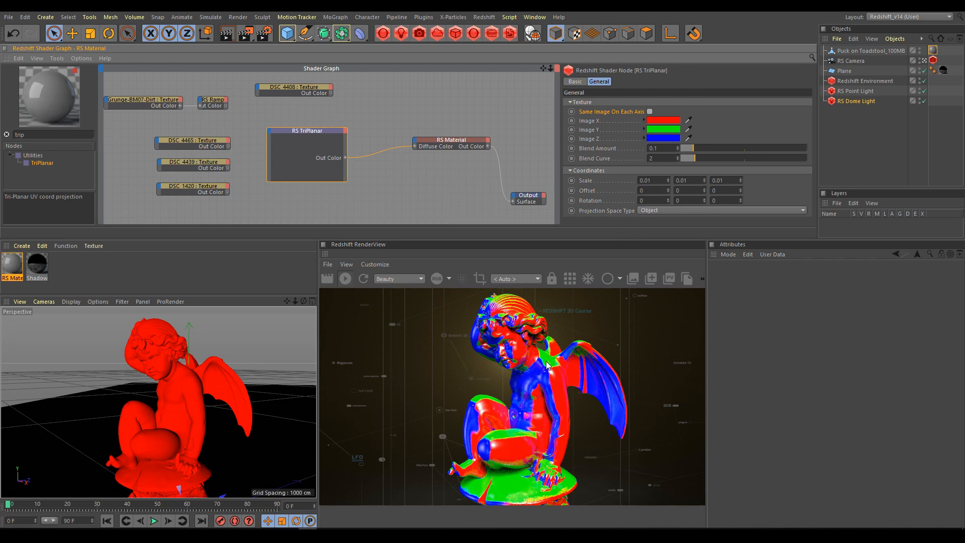
mouse_move(671, 230)
text(color spl)
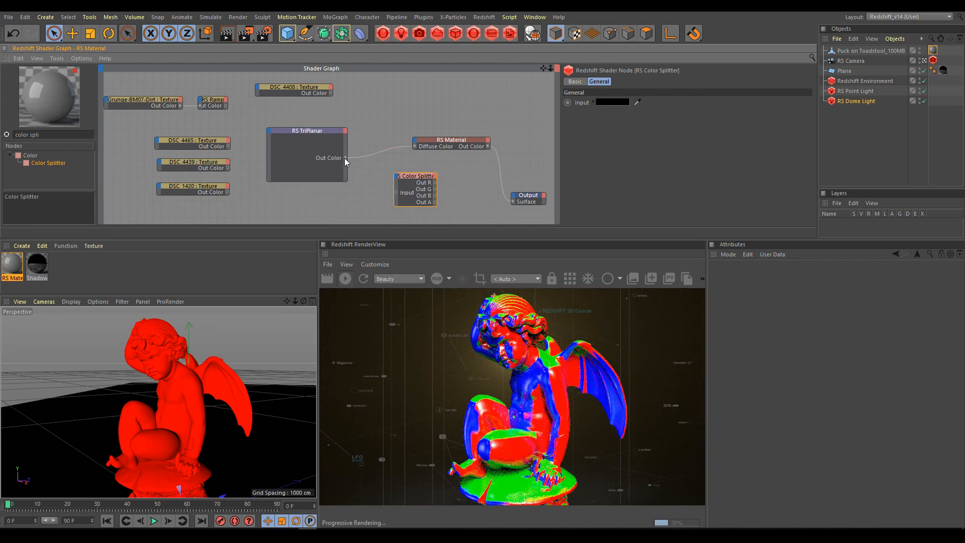
Wire TriPlanar Out Color into a Color Splitter and one channel to the Output Surface
drag(344, 158, 399, 193)
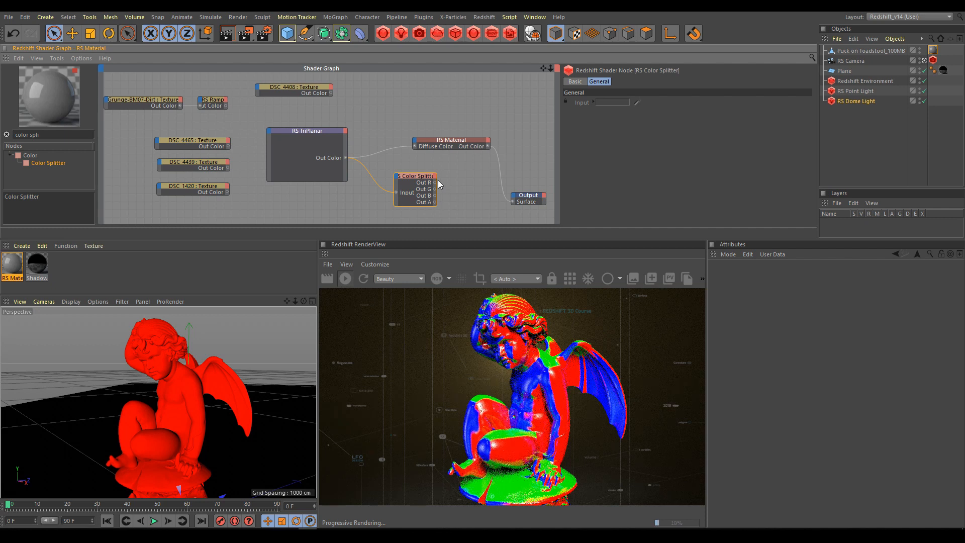
drag(436, 182, 513, 199)
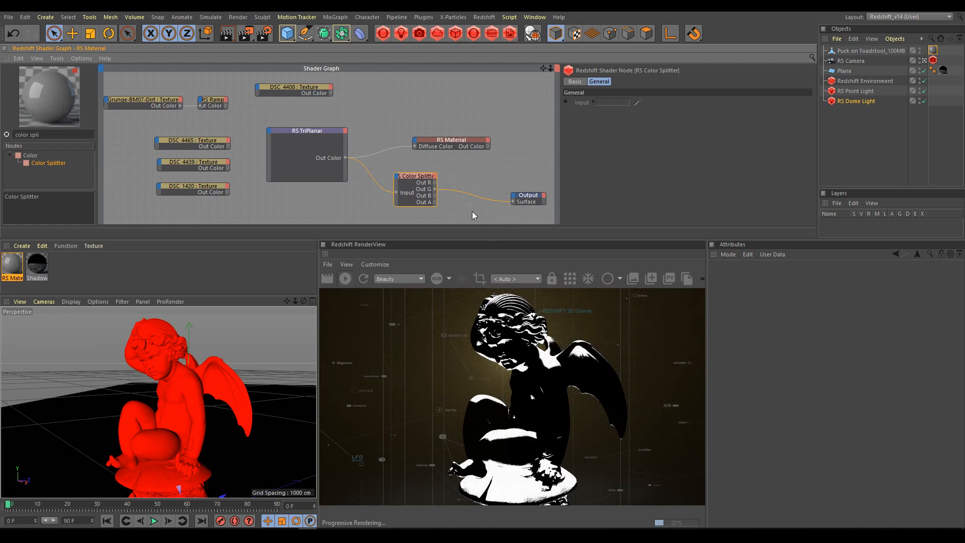
mouse_move(435, 199)
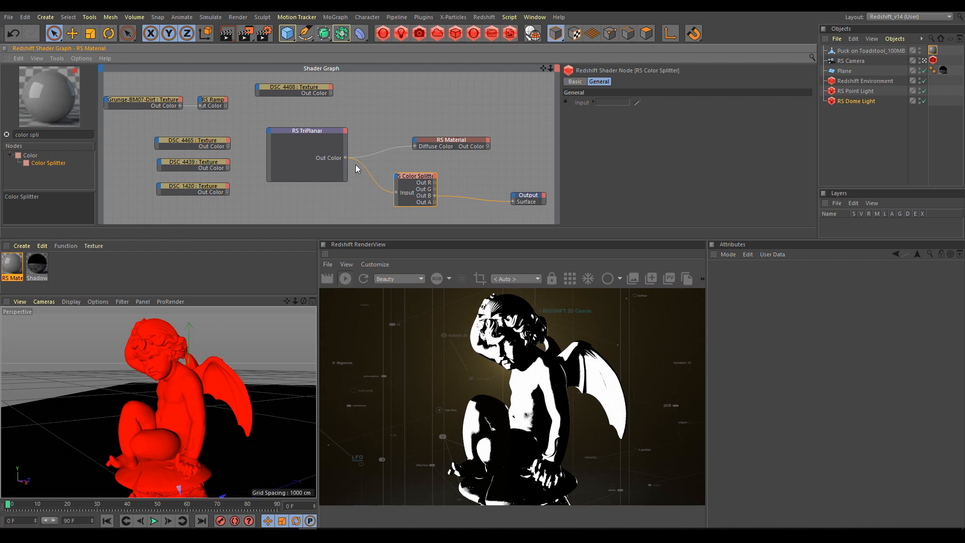
Set the TriPlanar Blend Amount to 1 and Blend Curve down to 1
click(308, 131)
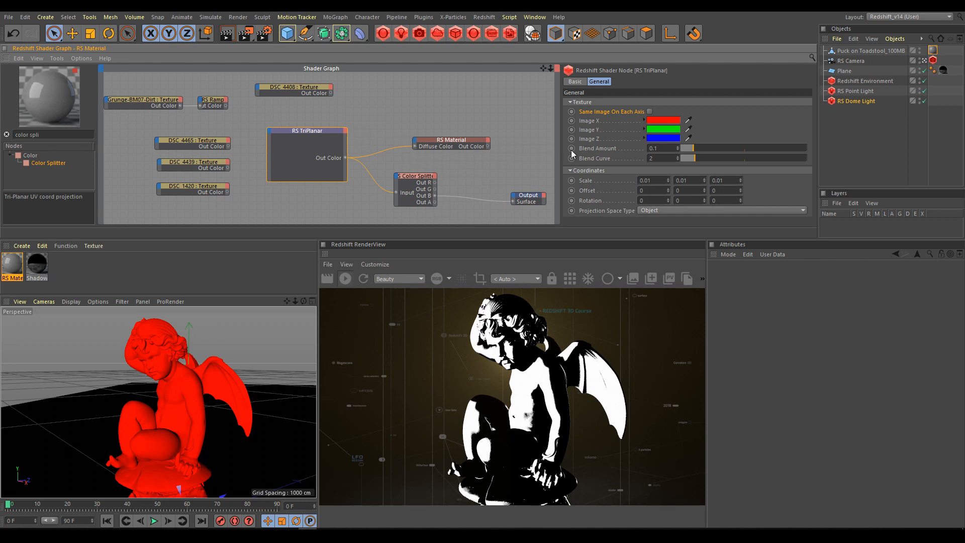
mouse_move(600, 150)
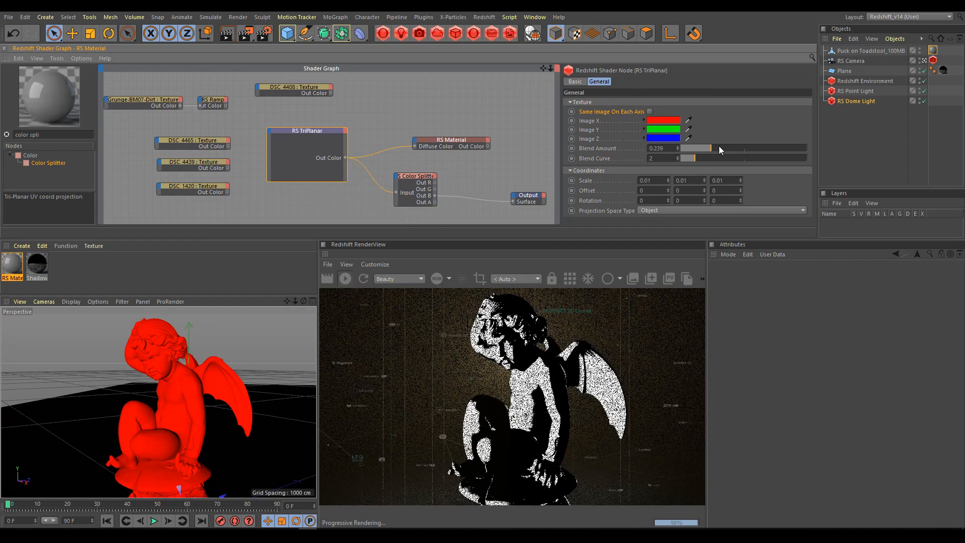
drag(711, 148, 718, 147)
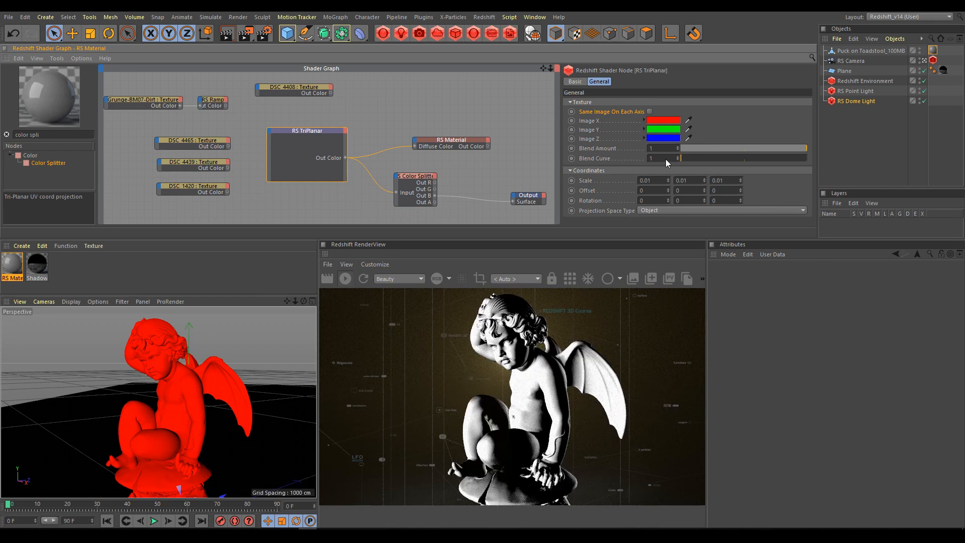
drag(684, 158, 763, 158)
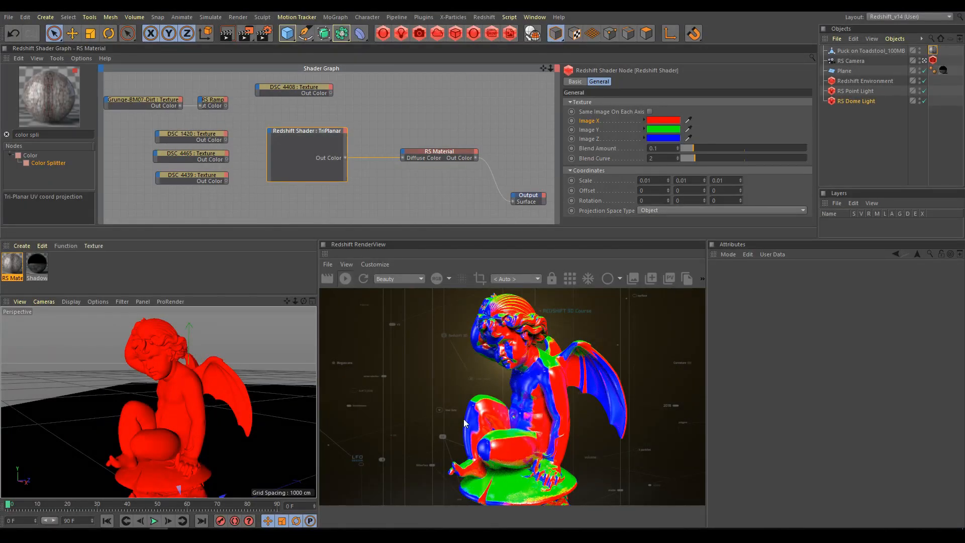
Make the Image X swatch blue and re-enable Same Image On Each Axis
click(306, 130)
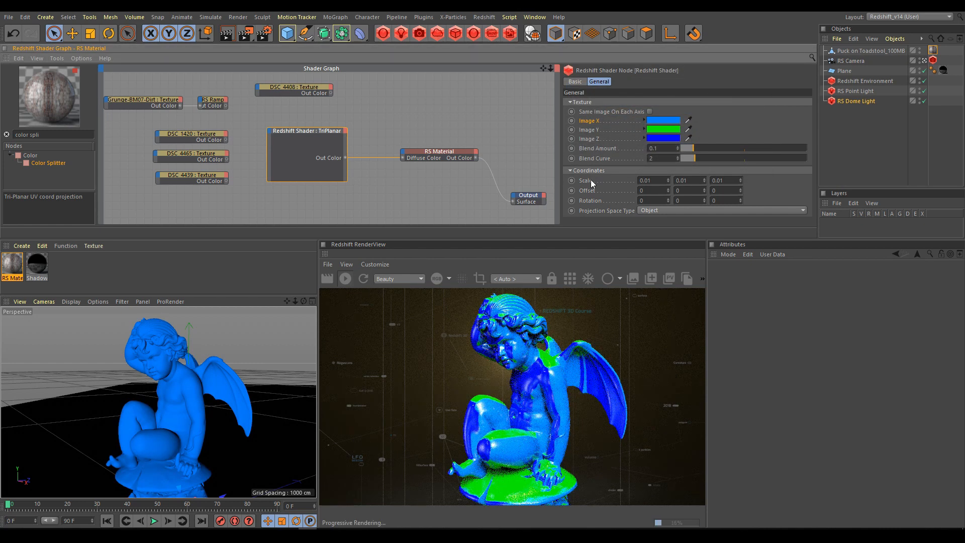
click(649, 111)
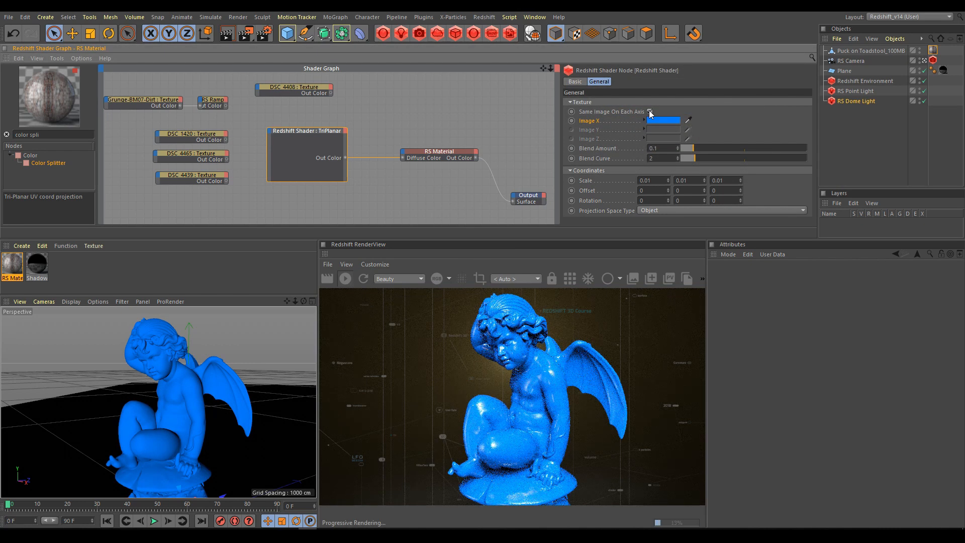
click(650, 111)
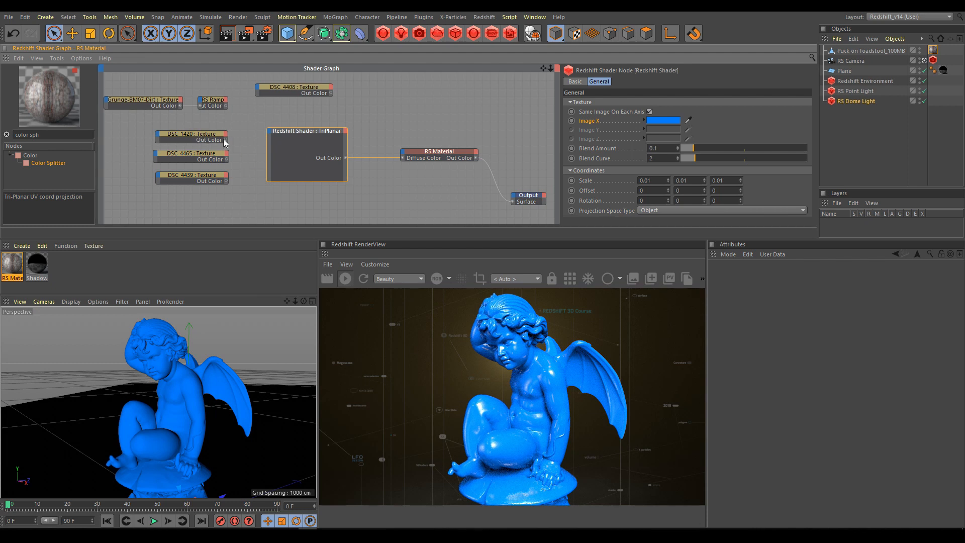
Connect the DSC_4439 texture's Out Color to the TriPlanar's Texture > Image X port
drag(227, 139, 270, 134)
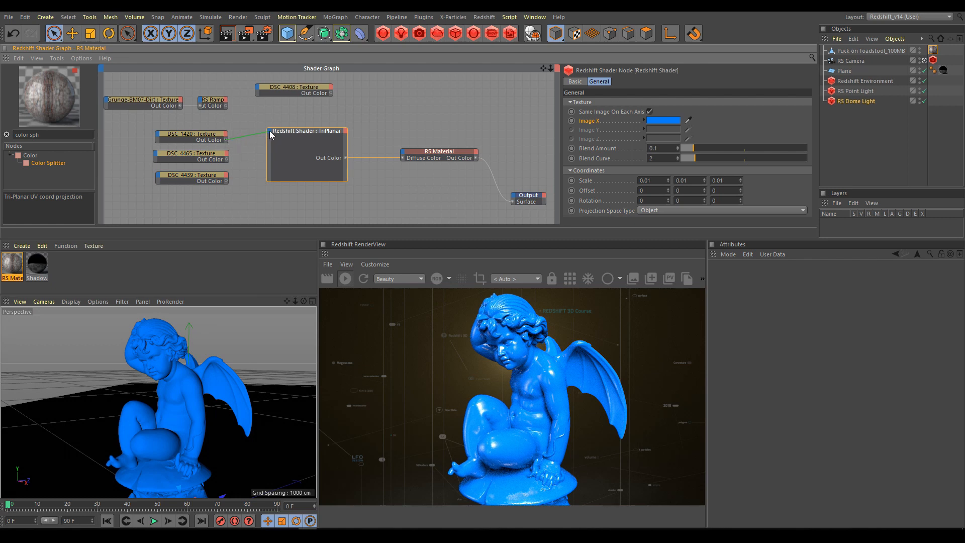
click(283, 148)
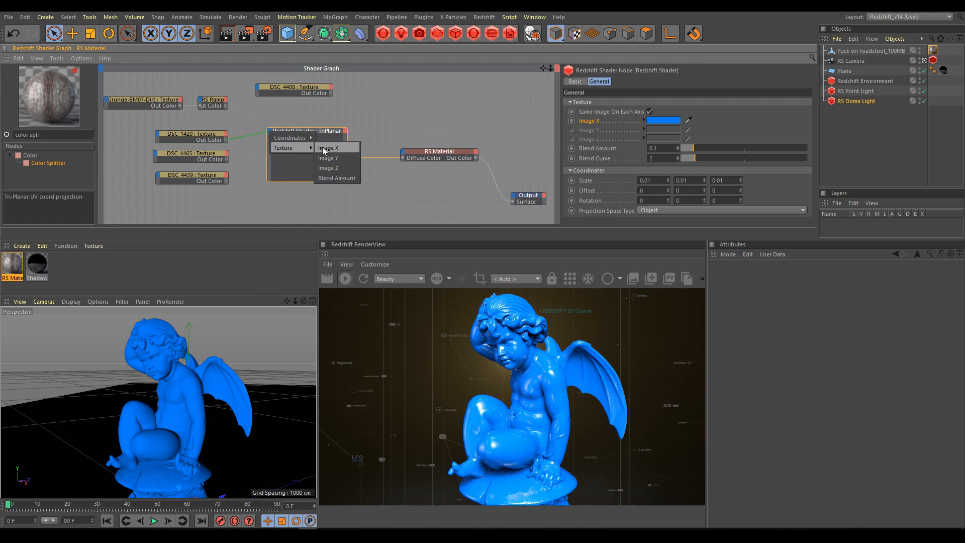
click(329, 148)
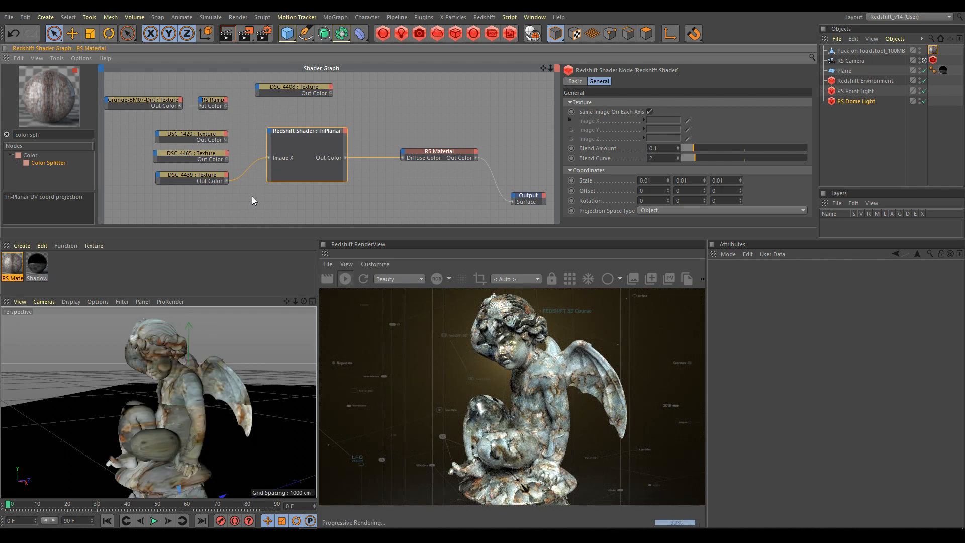
click(191, 178)
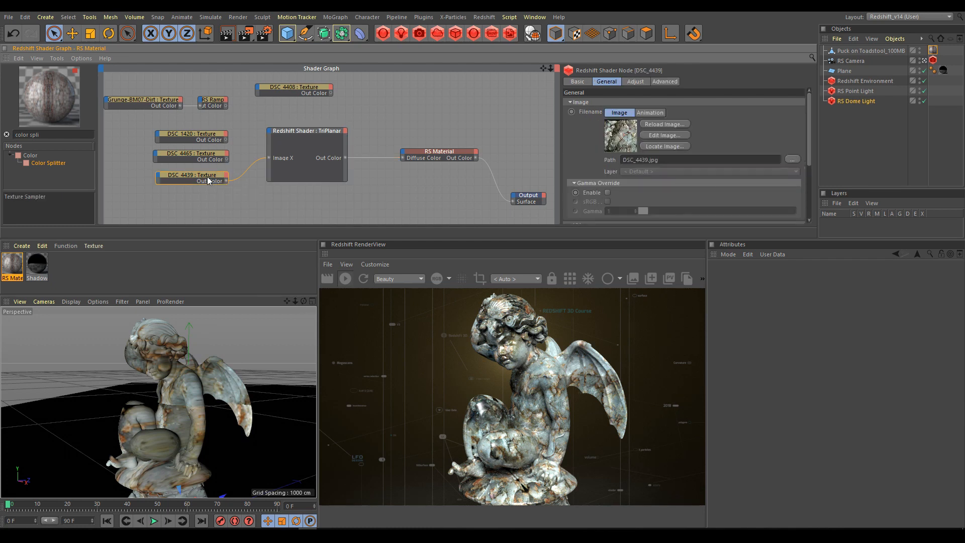
Scroll to the DSC_4439 Remap settings and enter 0.028 for an offset value
scroll(down, 3)
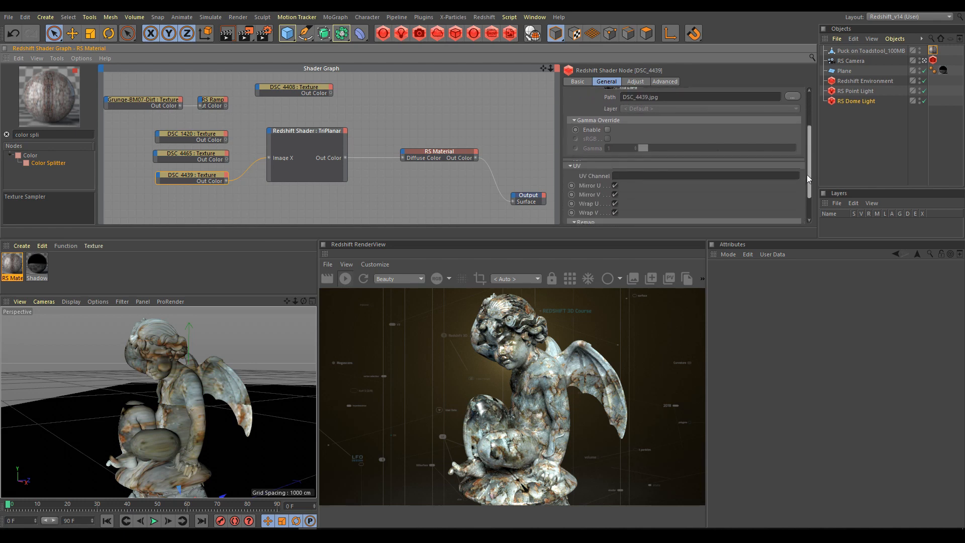
scroll(down, 3)
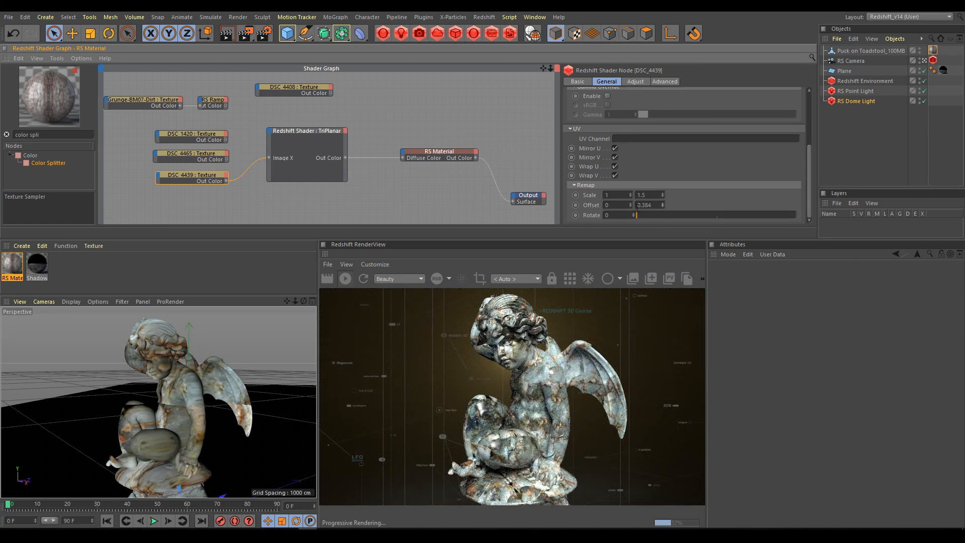
text(0.028)
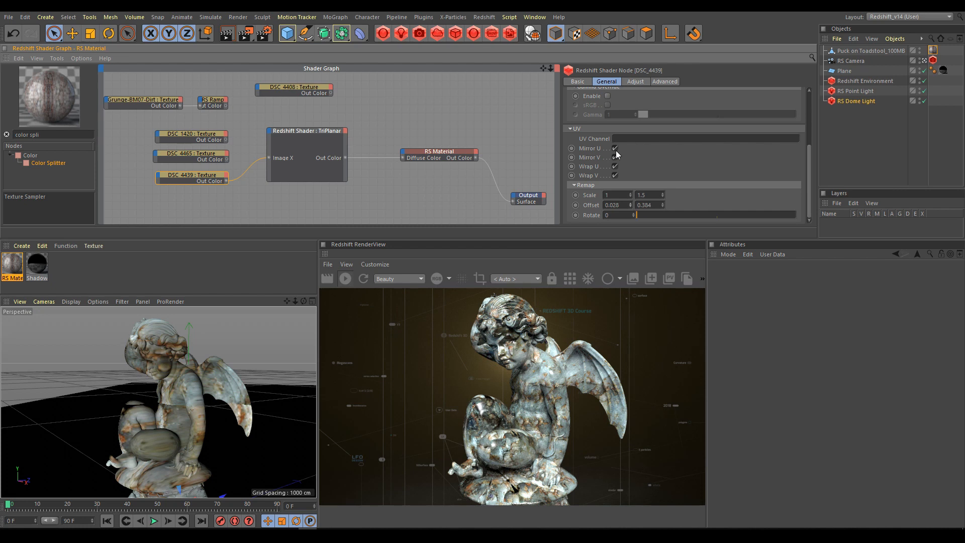
mouse_move(615, 155)
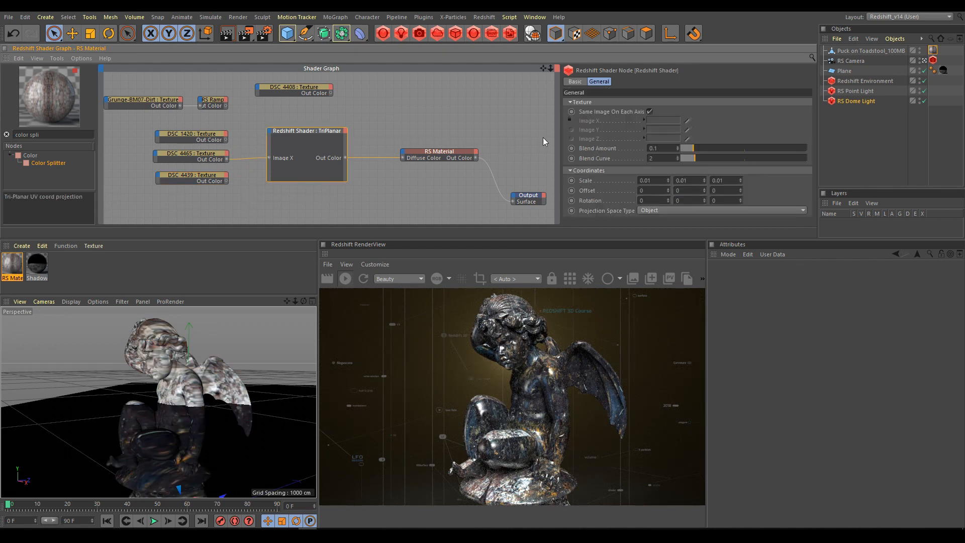
Drag the TriPlanar Blend Amount up to about 0.95
drag(693, 148, 730, 148)
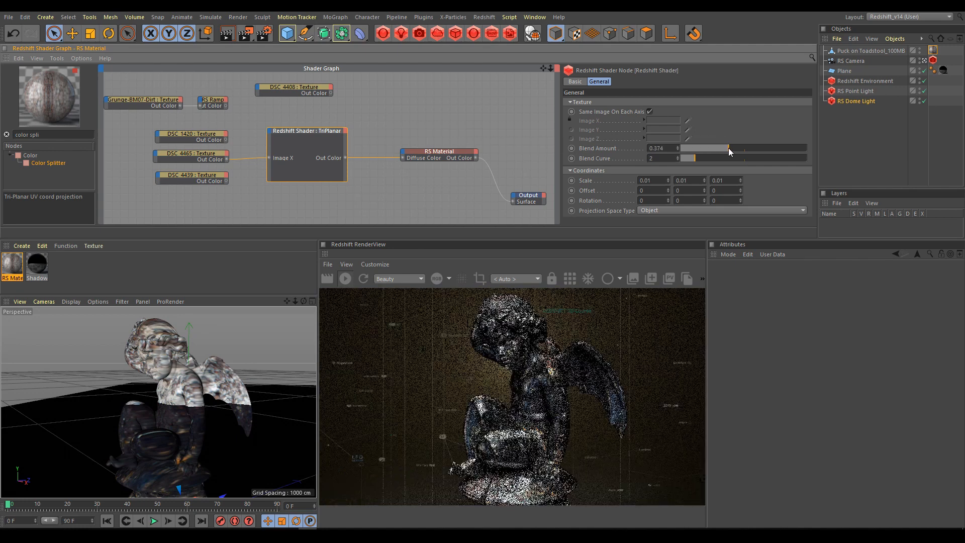
drag(730, 148, 788, 149)
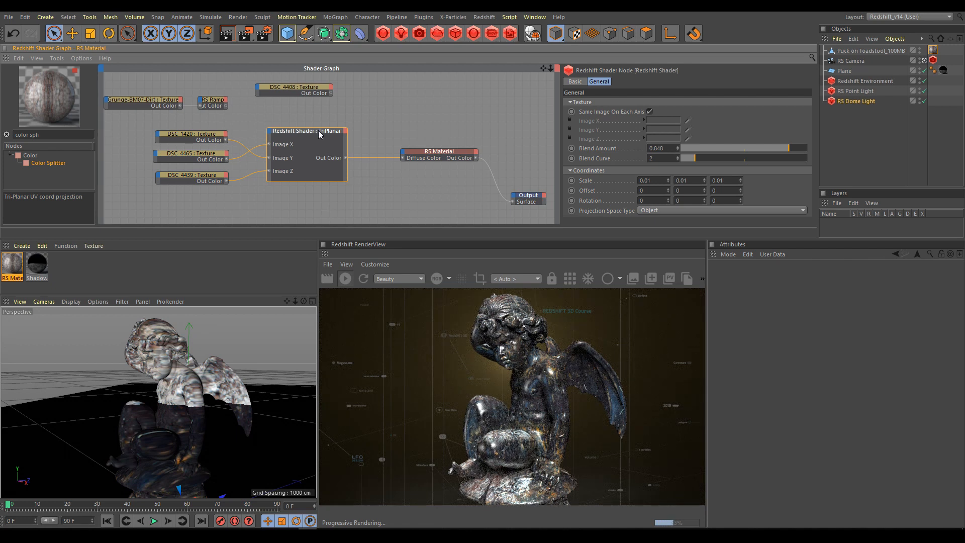
mouse_move(319, 134)
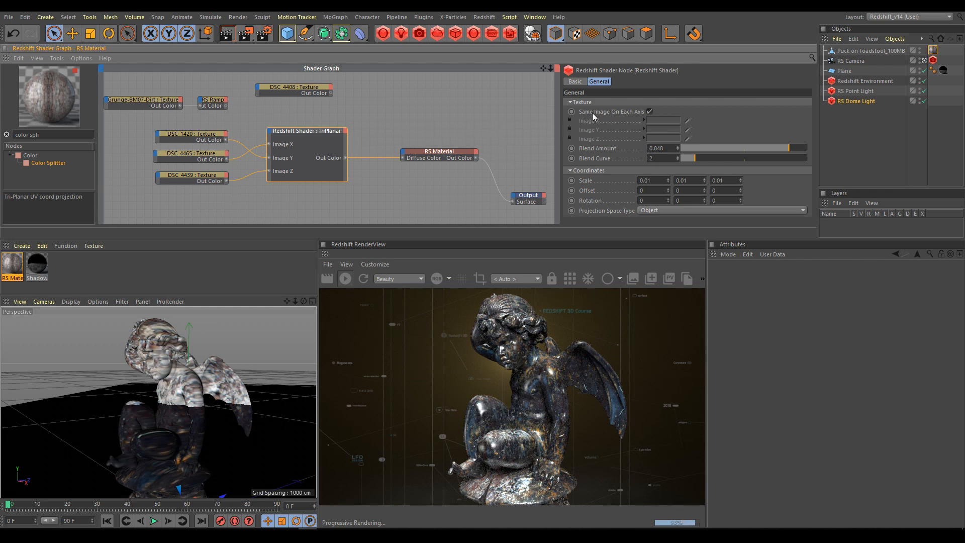
Turn off Same Image On Each Axis so X, Y and Z project their own textures
click(650, 112)
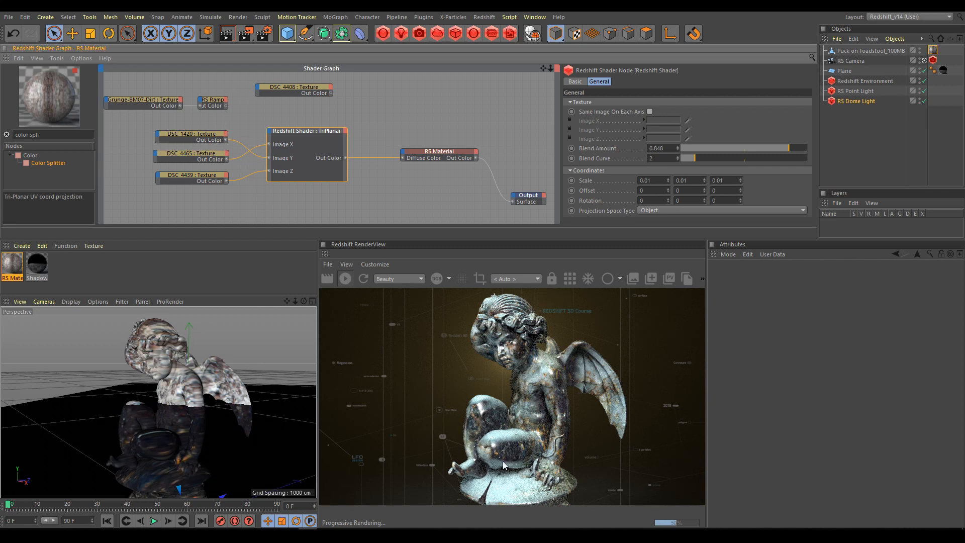
mouse_move(656, 362)
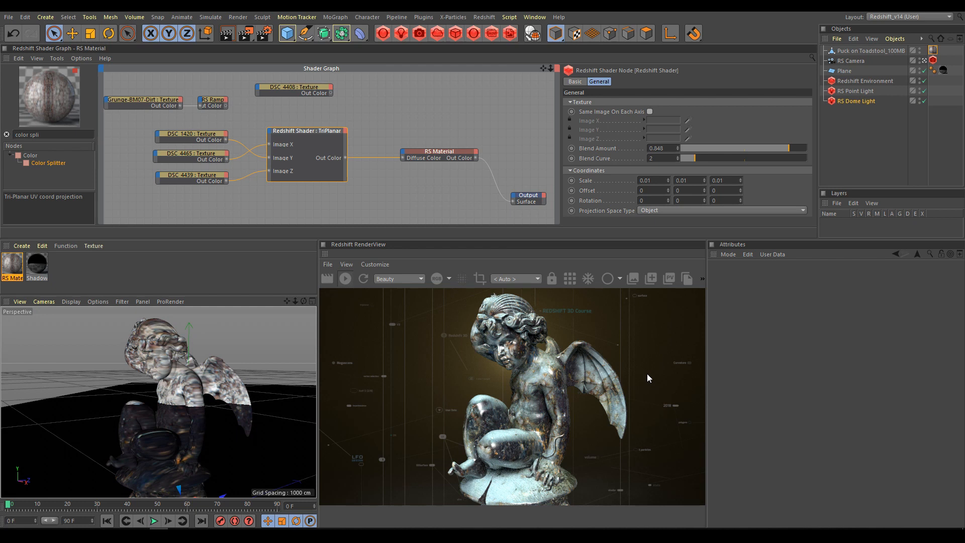
mouse_move(596, 185)
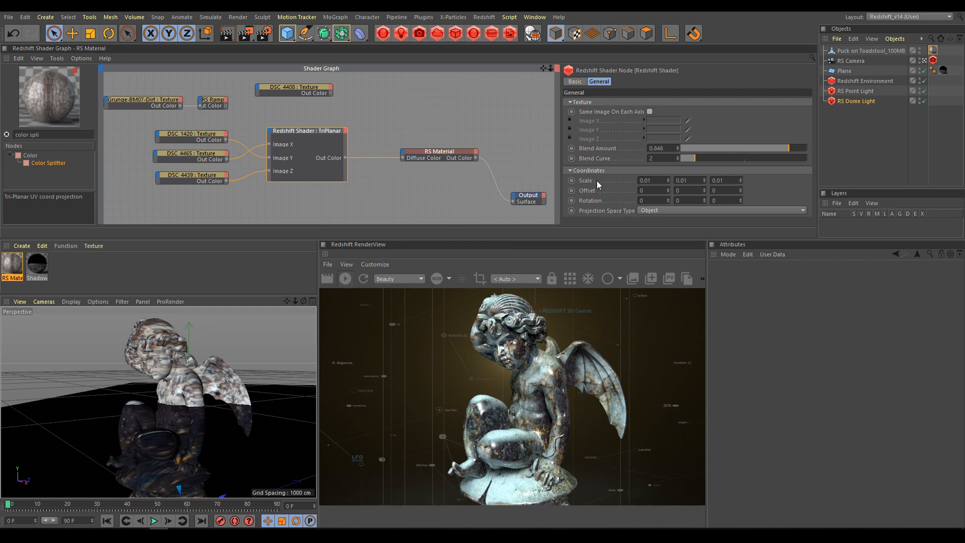
mouse_move(594, 202)
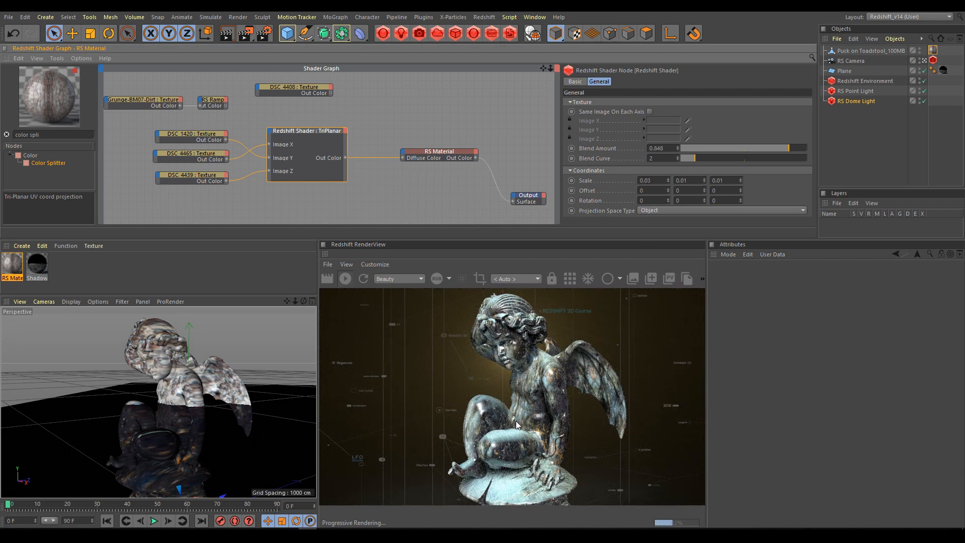
mouse_move(536, 369)
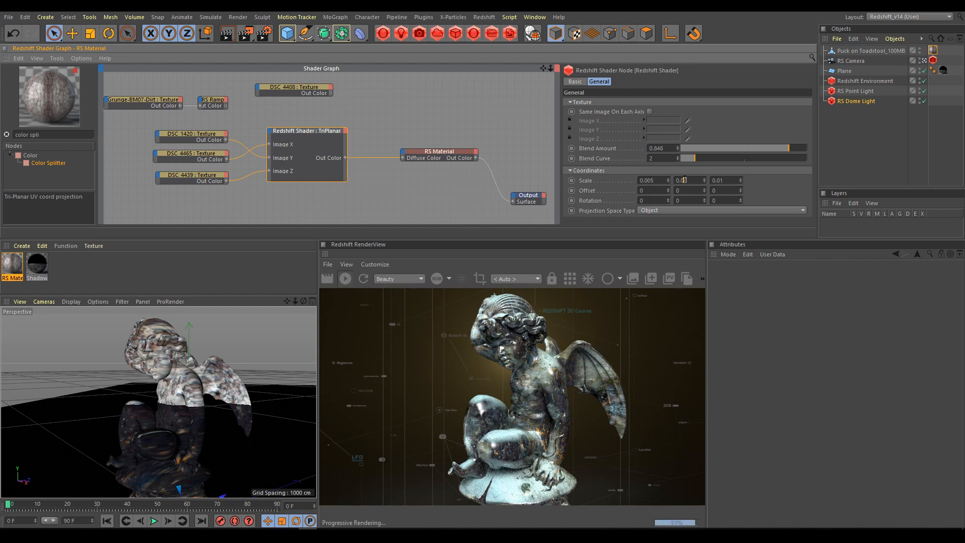
Enter TriPlanar scale 0.007 and offset/rotation values 5, -5 and 7 in the Coordinates fields
text(0.007)
click(727, 180)
text(2)
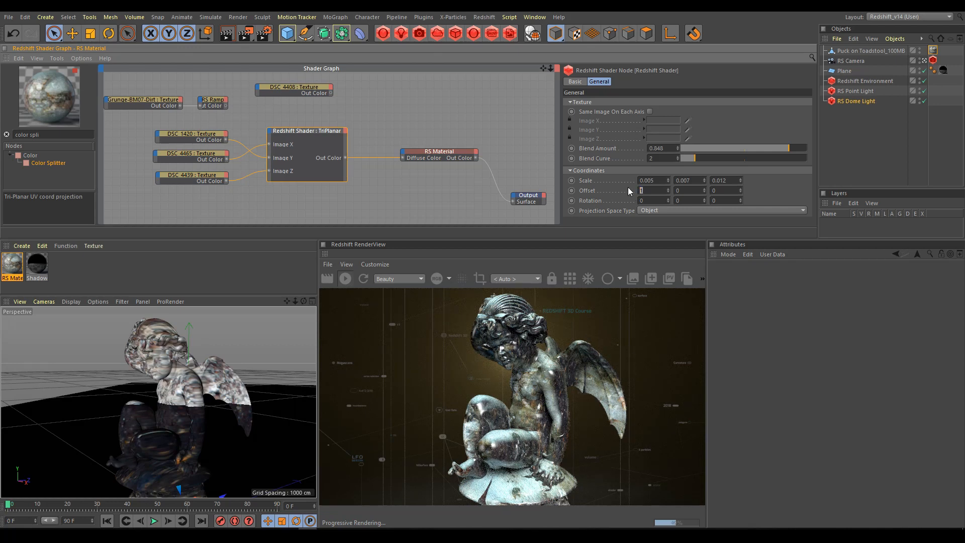
text(5)
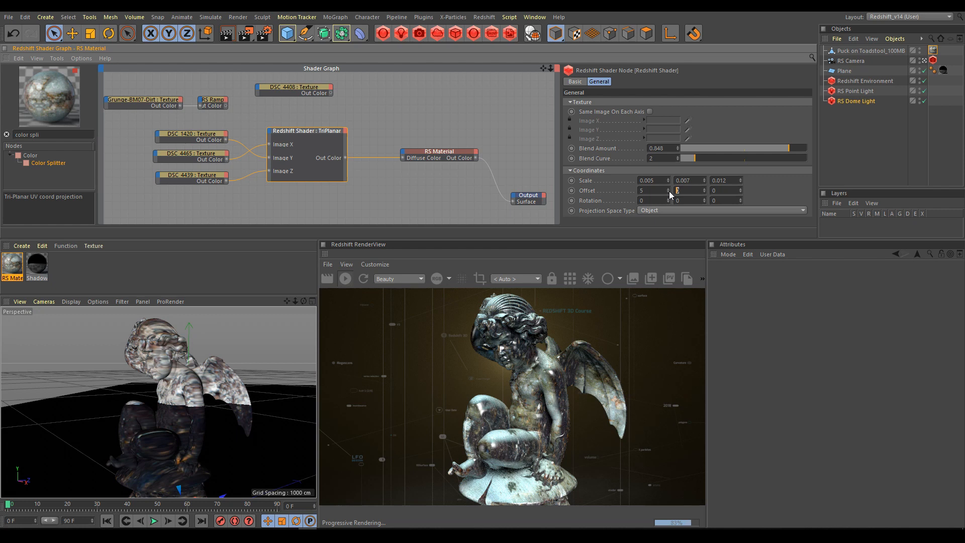
text(-5)
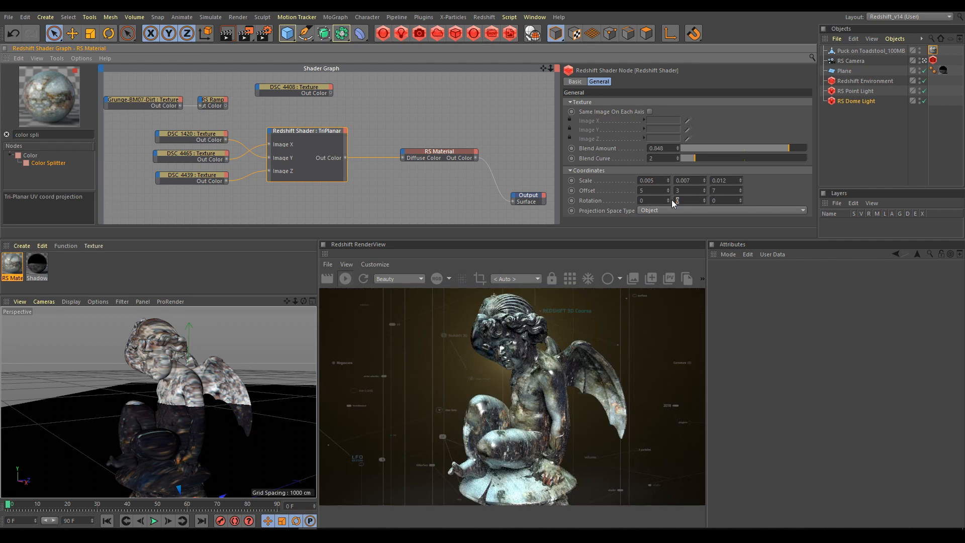
text(7)
click(655, 200)
text(-3)
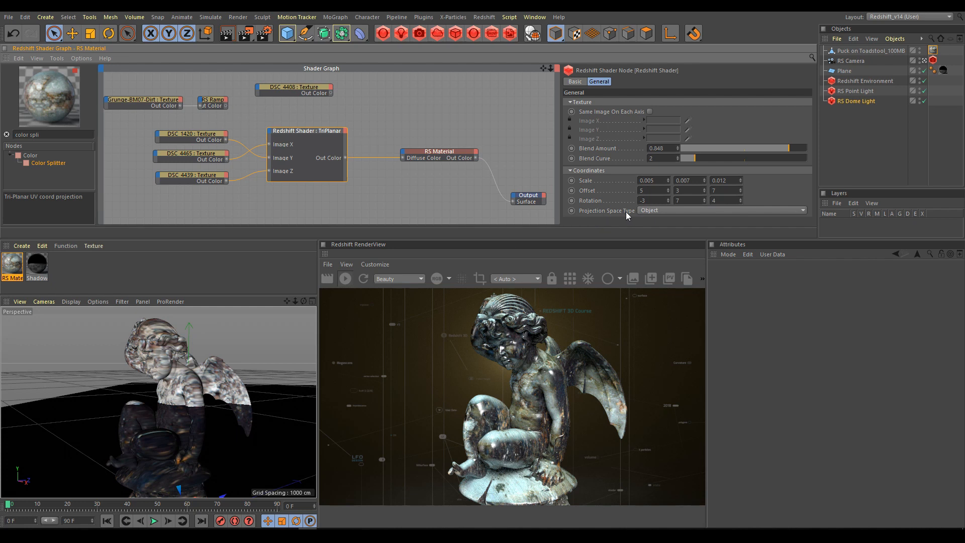
mouse_move(663, 214)
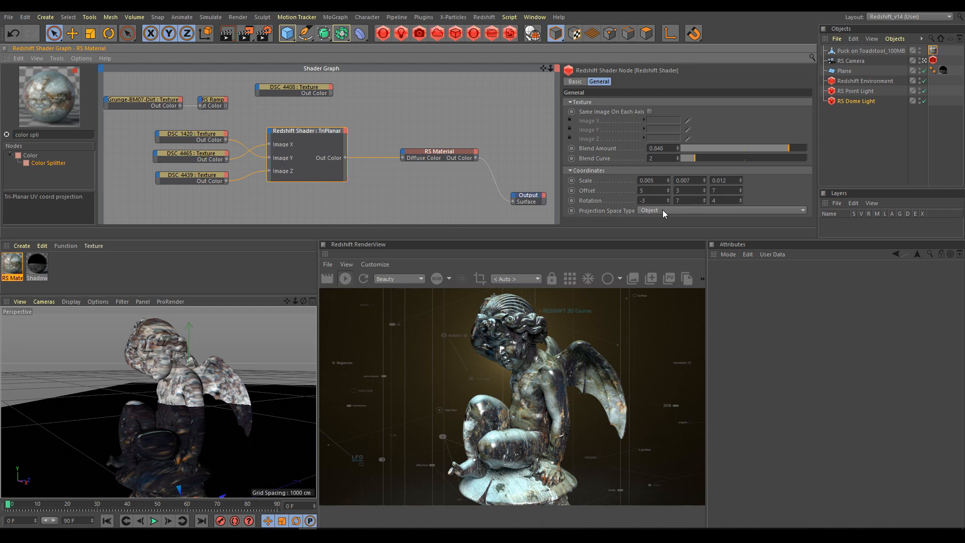
Switch the TriPlanar projection space from Object to World, then settle on Reference
click(722, 211)
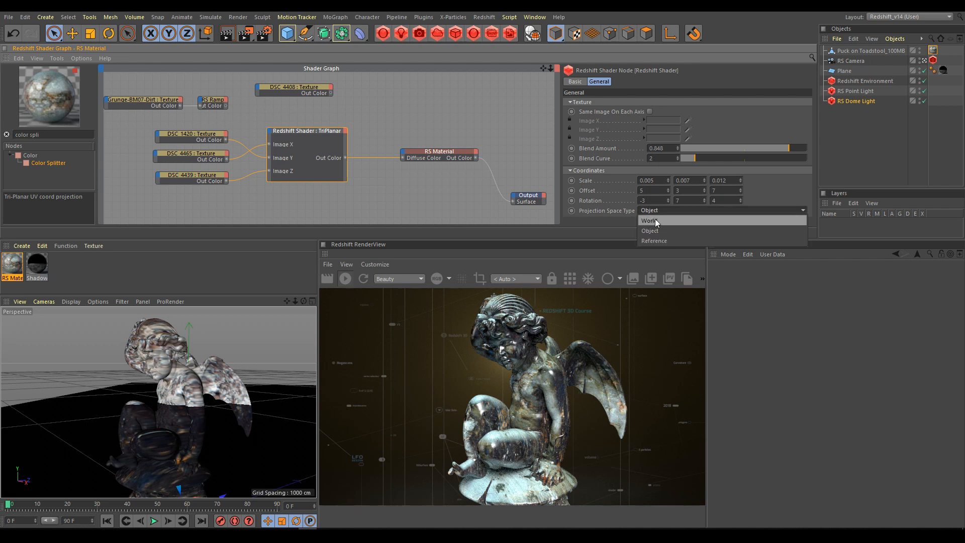
click(650, 220)
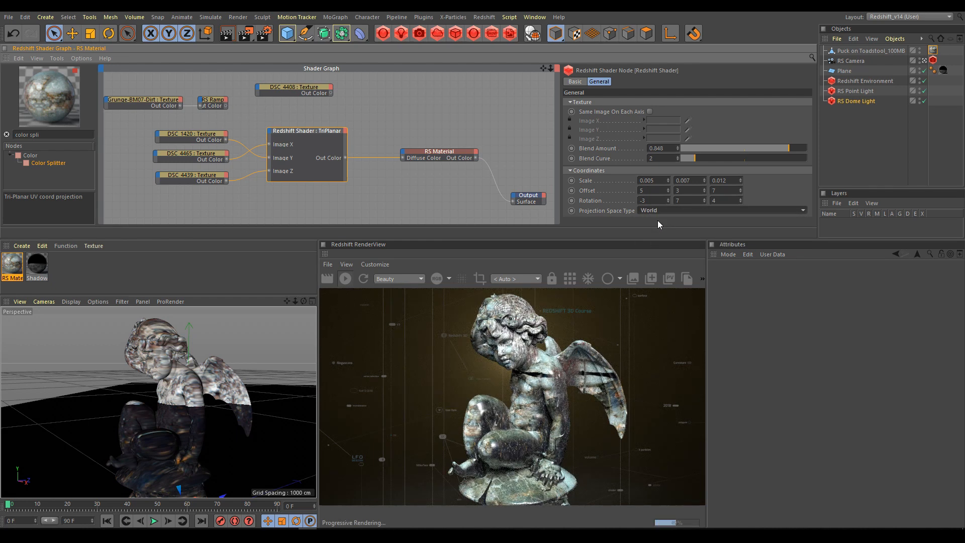
click(720, 210)
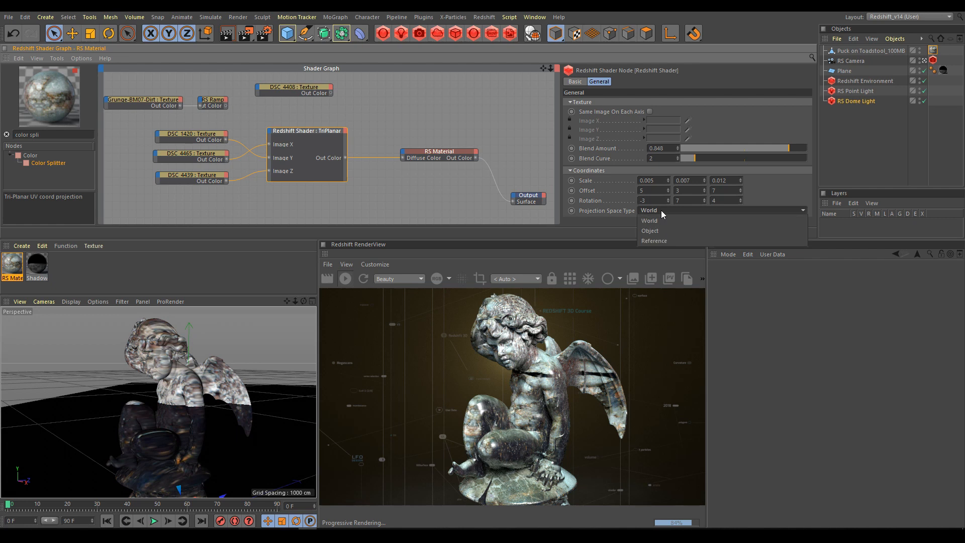
click(654, 240)
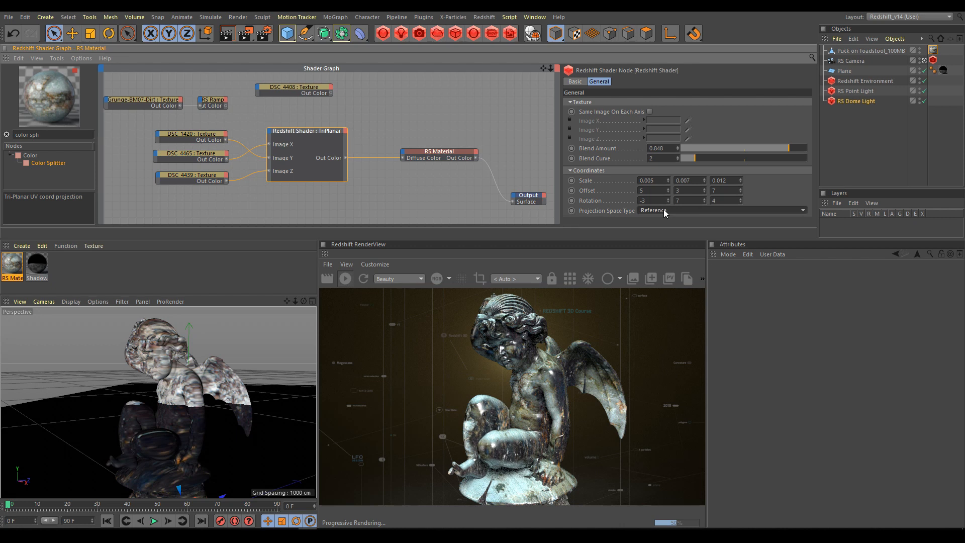
click(720, 210)
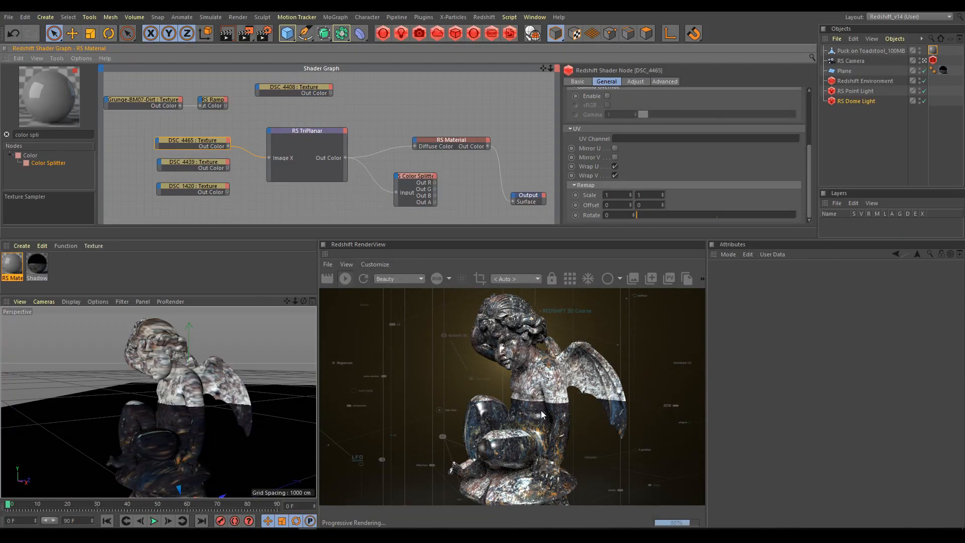
mouse_move(499, 427)
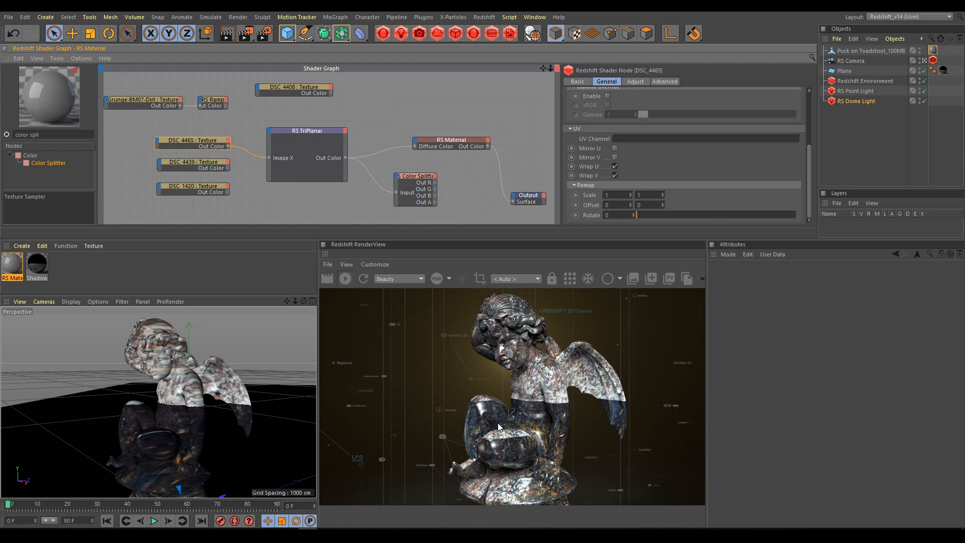
mouse_move(606, 159)
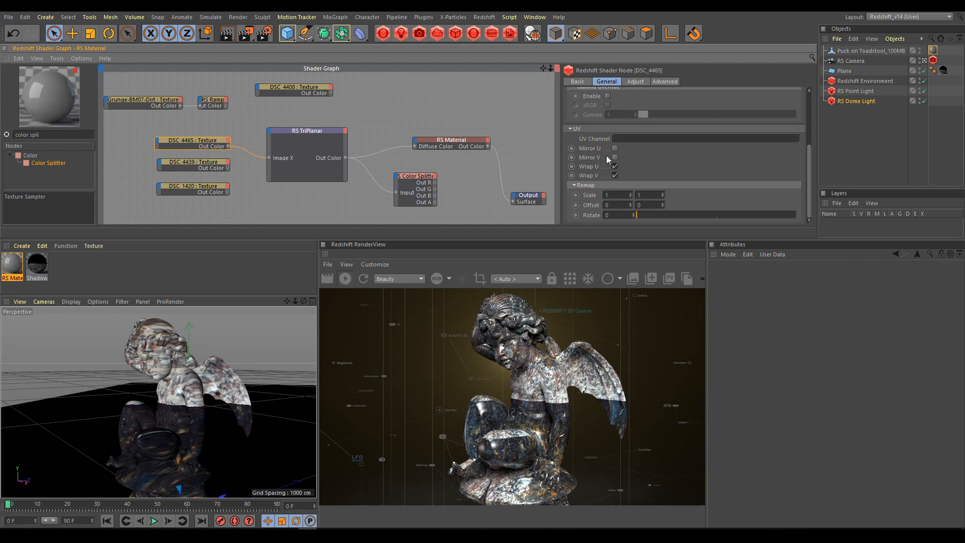
Enable Mirror V on the DSC_4463 texture and lower the TriPlanar Blend Amount to about 0.546
click(613, 157)
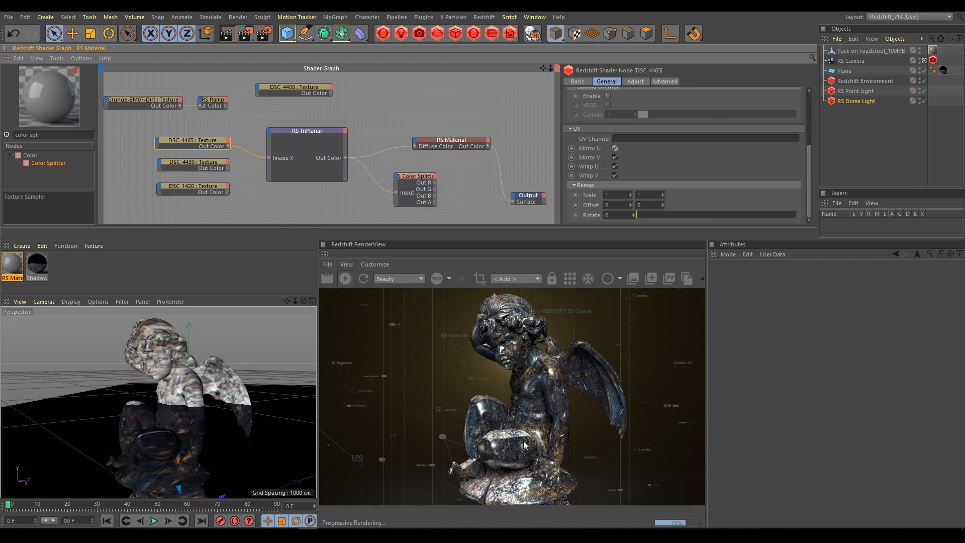
click(307, 130)
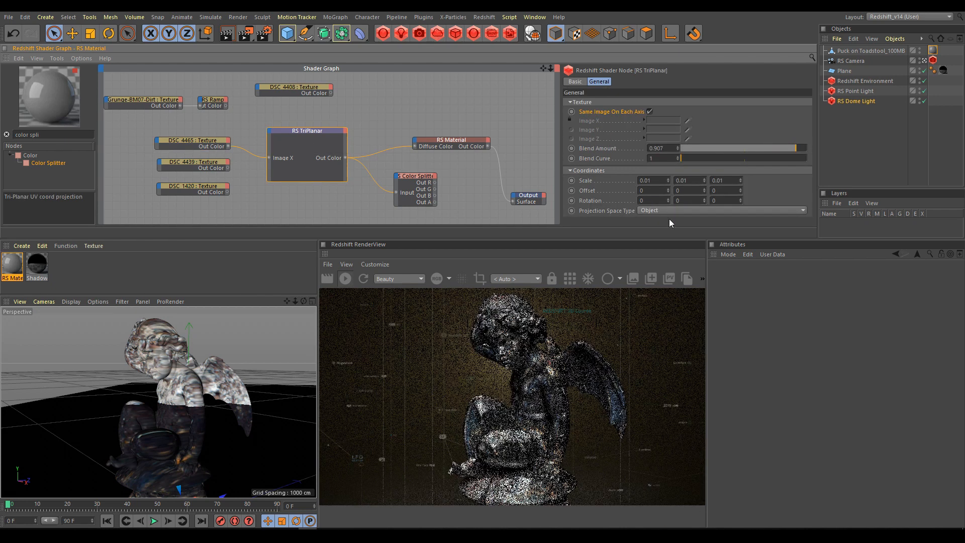
drag(812, 147, 763, 148)
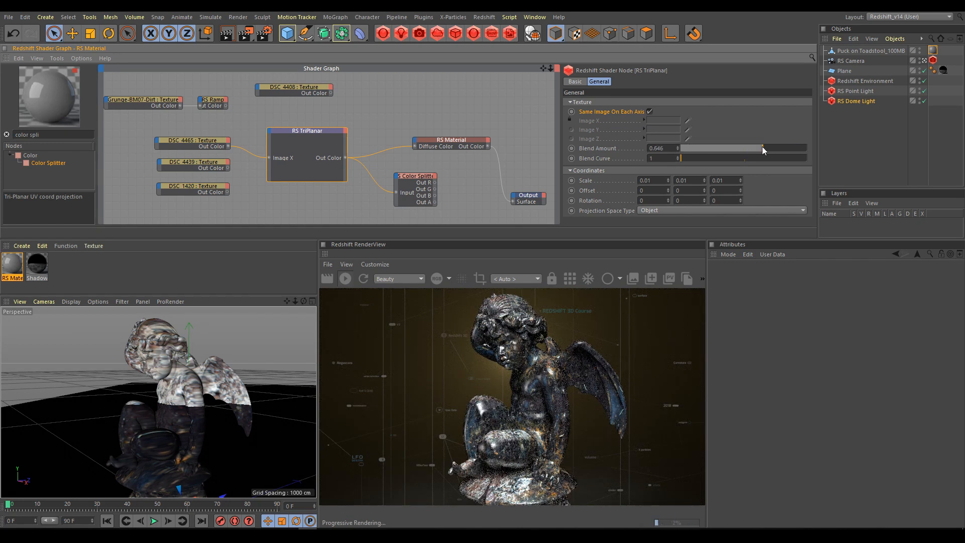